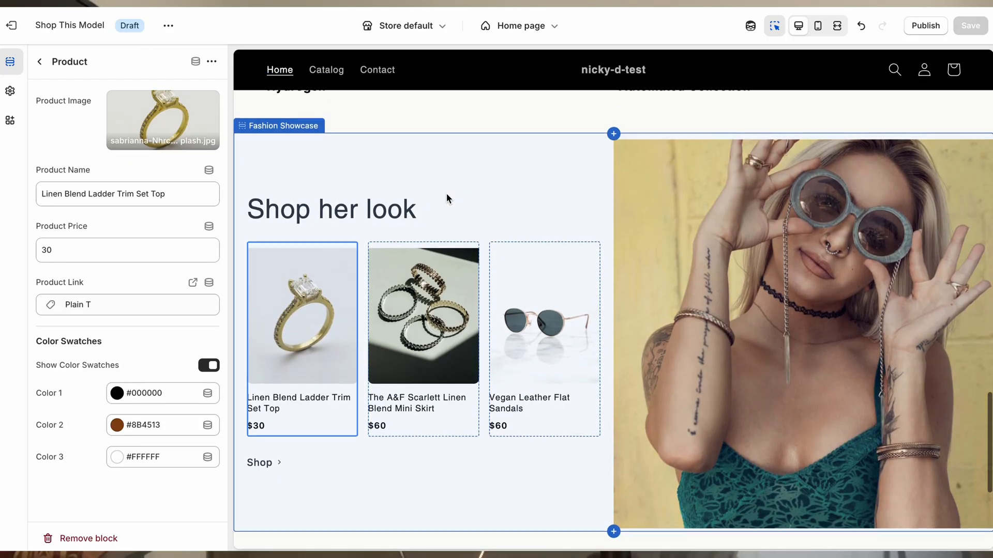
Step: Open the generated Shop women's look HTML sample in Chrome to inspect it
click(126, 194)
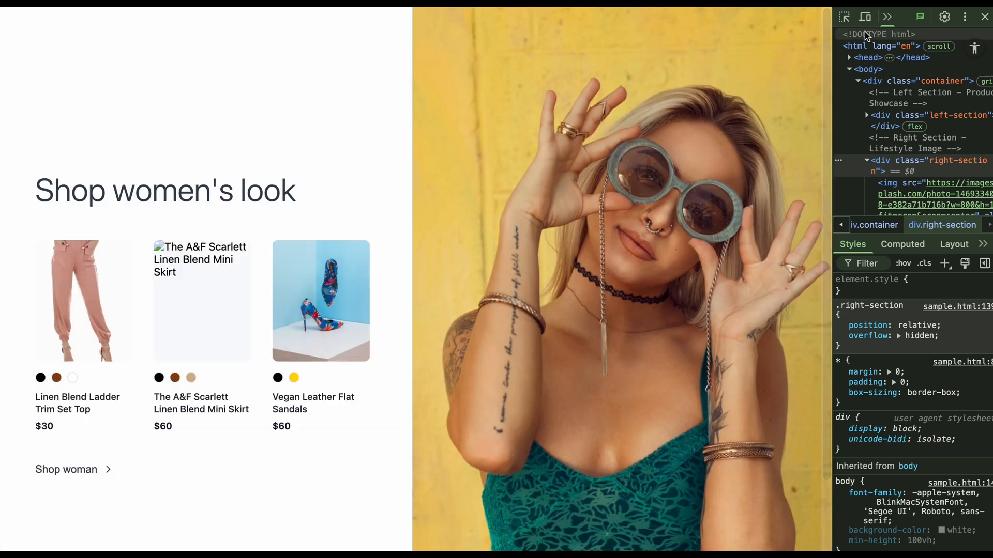
click(865, 17)
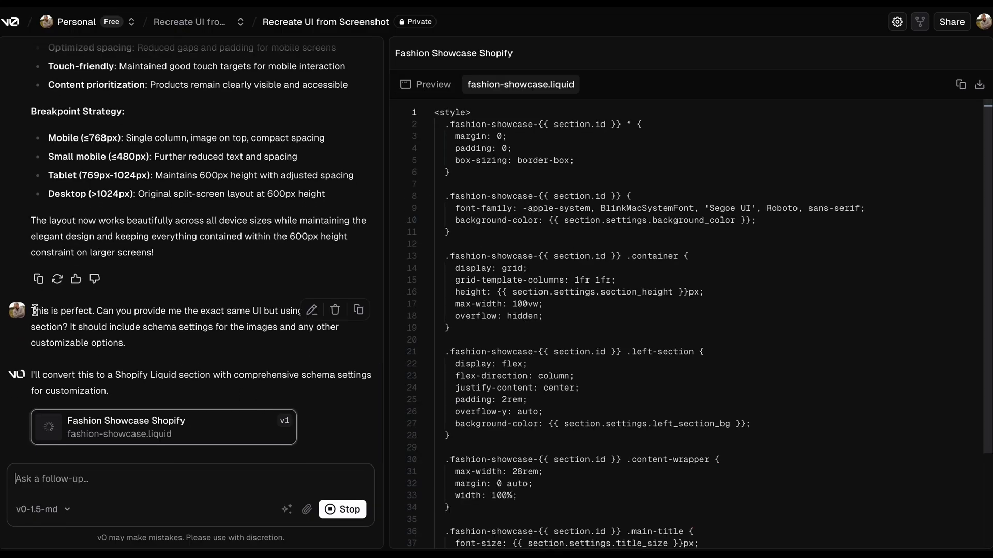
Step: Select the v0 message requesting a Shopify Liquid section version of the design
triple_click(158, 327)
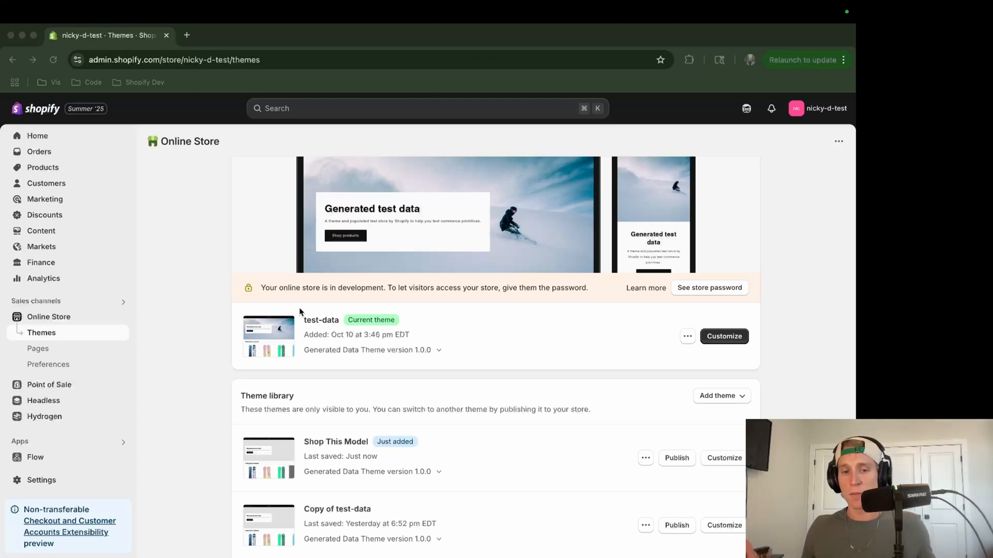
mouse_move(361, 449)
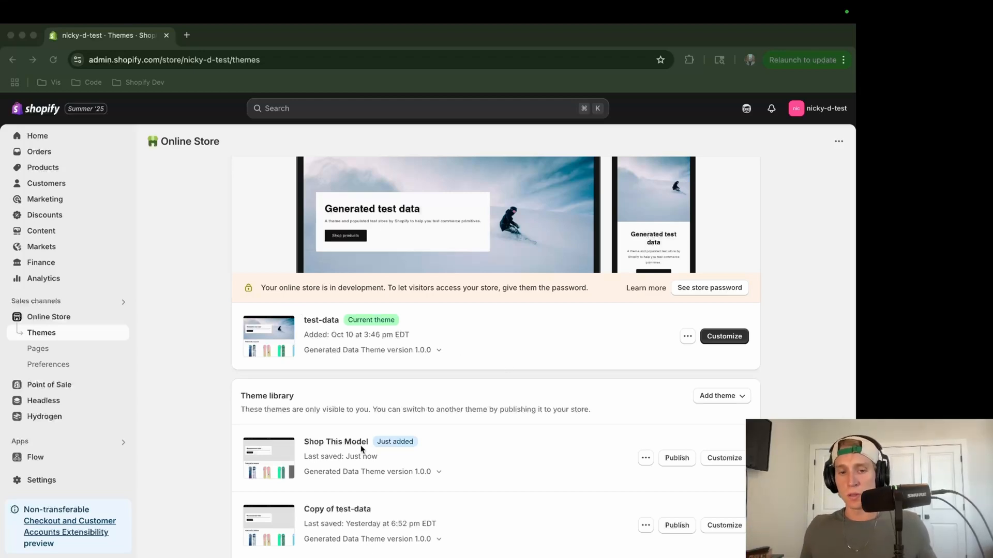
mouse_move(307, 332)
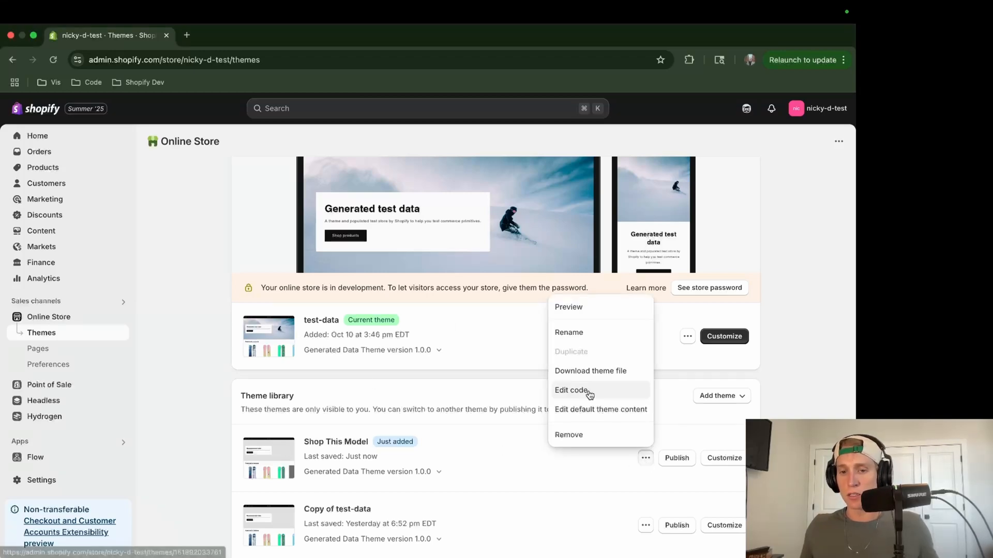
Step: Open the Shop This Model theme's code, expand sections, and start a new section
click(570, 390)
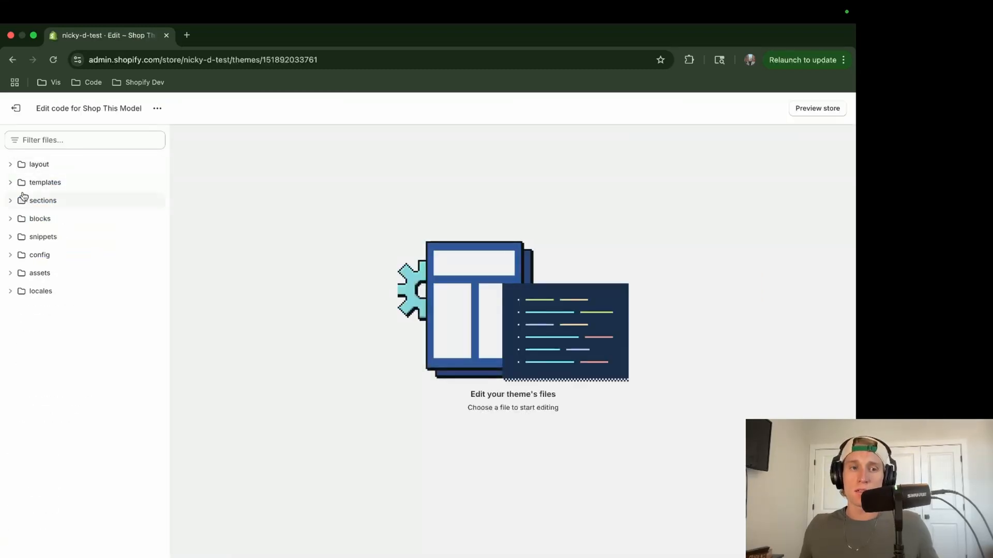
click(42, 200)
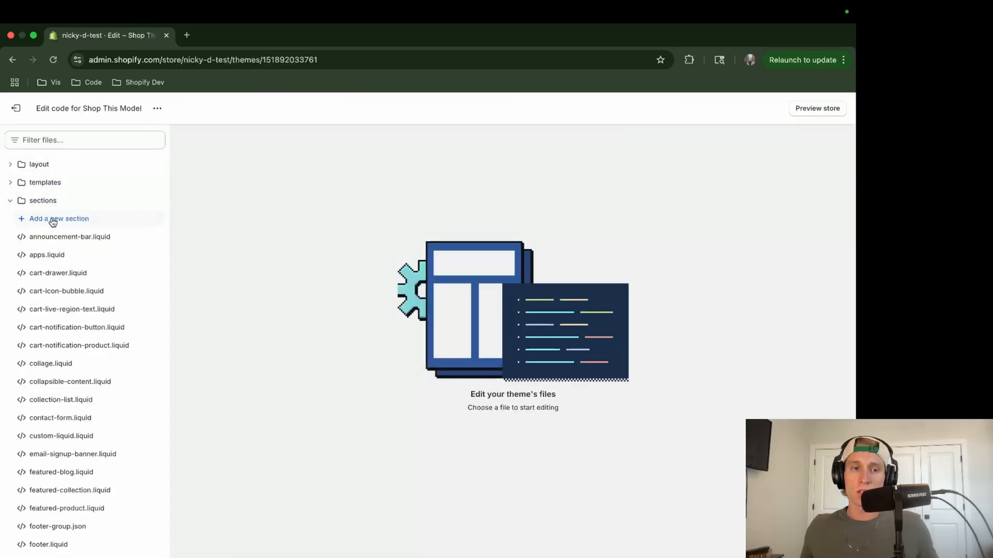
click(58, 218)
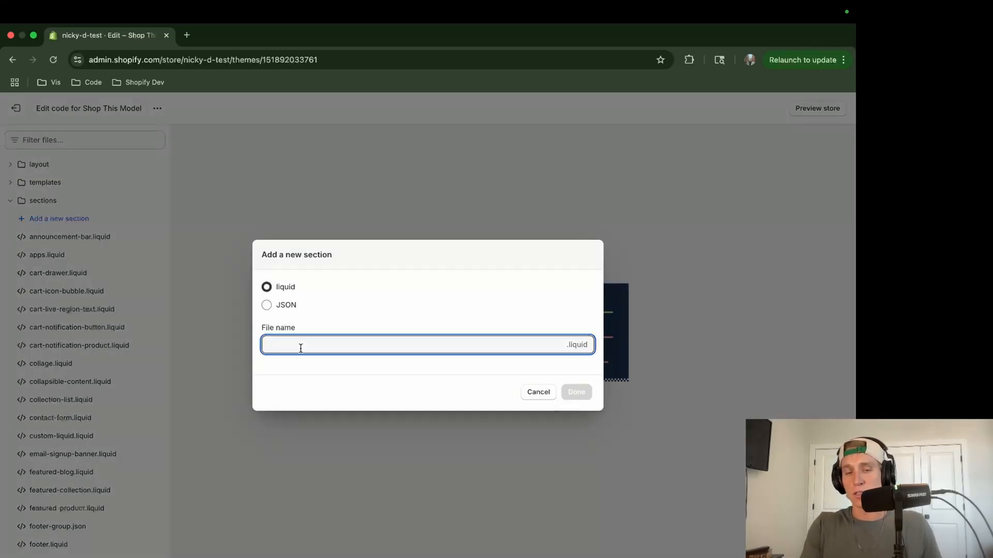
Step: Create a new section file named shop-this-model
text(shop-this-)
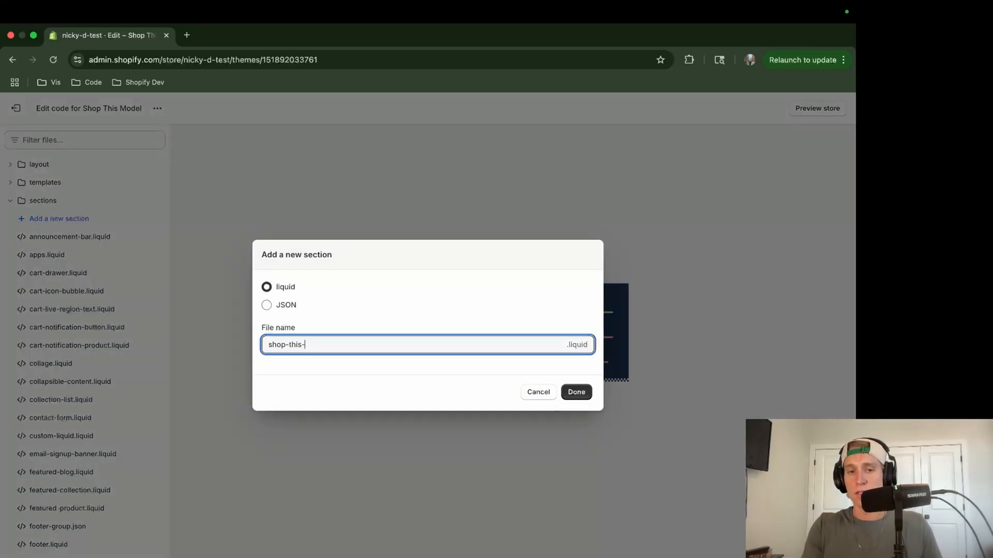
click(575, 392)
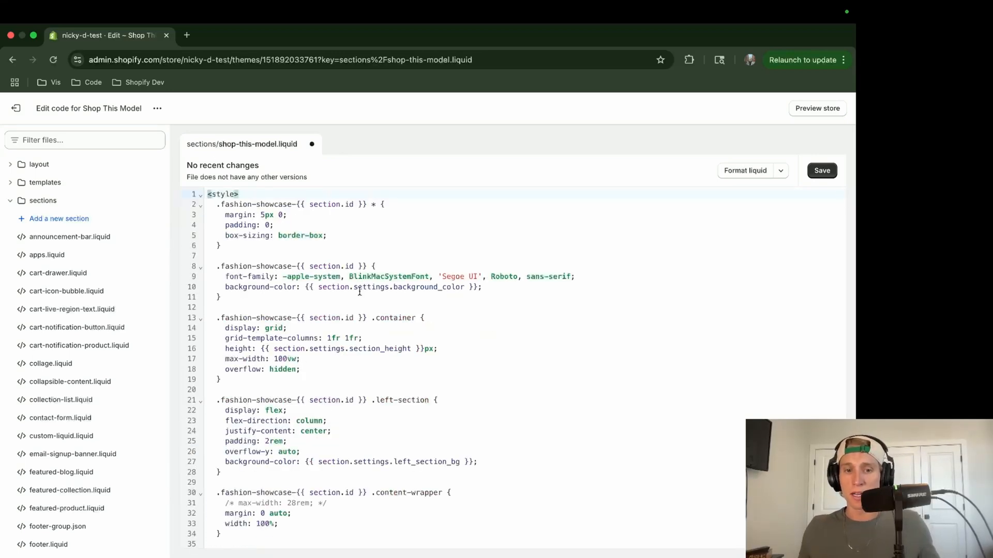
mouse_move(392, 231)
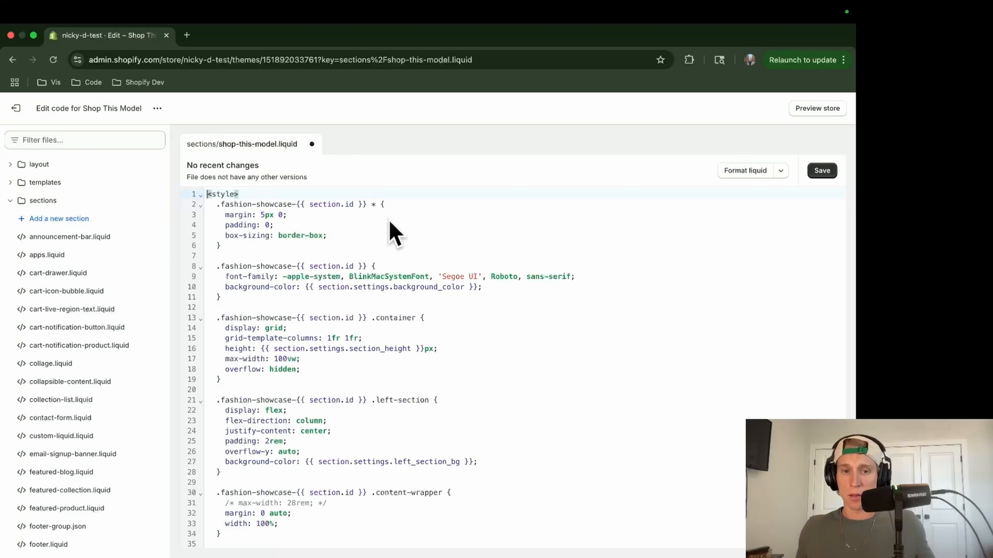
scroll(down, 3)
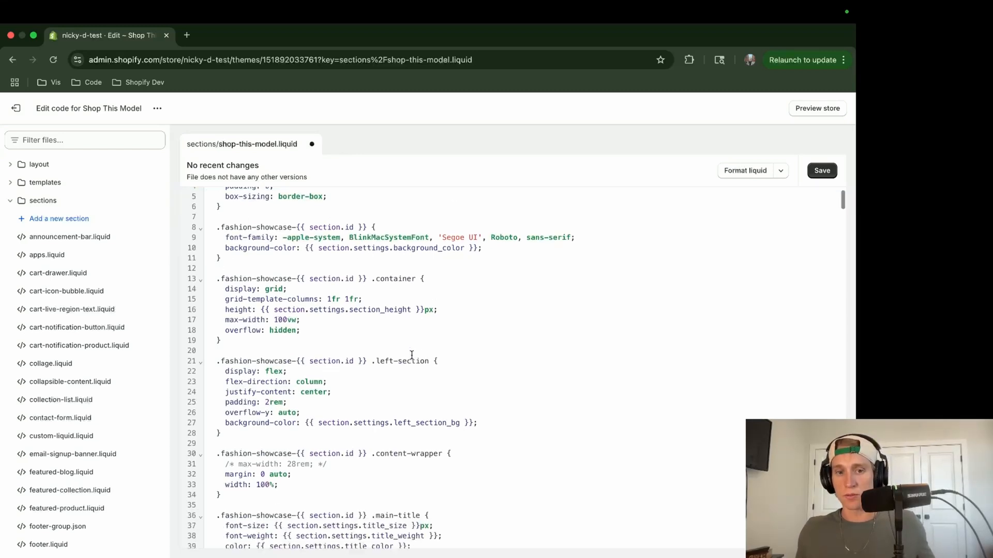
scroll(down, 3)
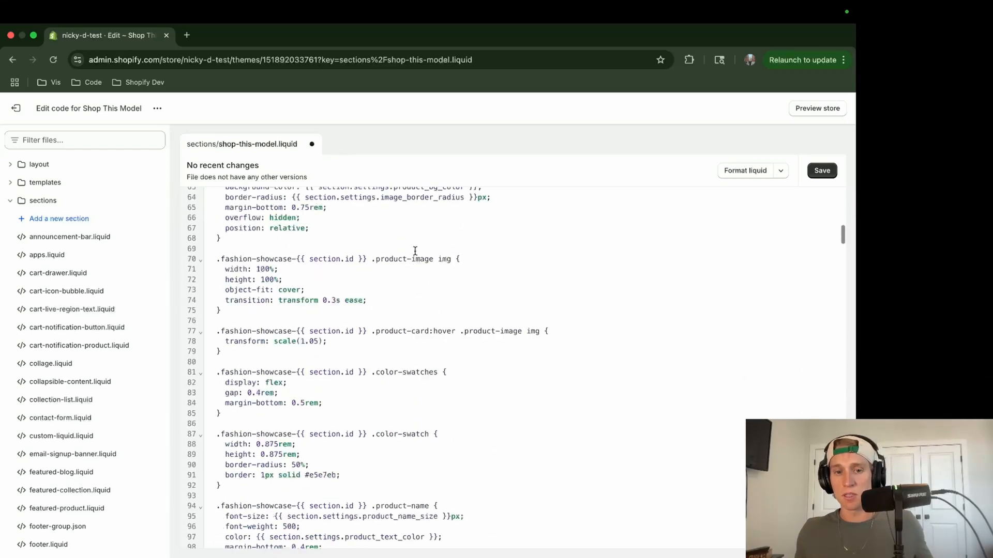
scroll(down, 3)
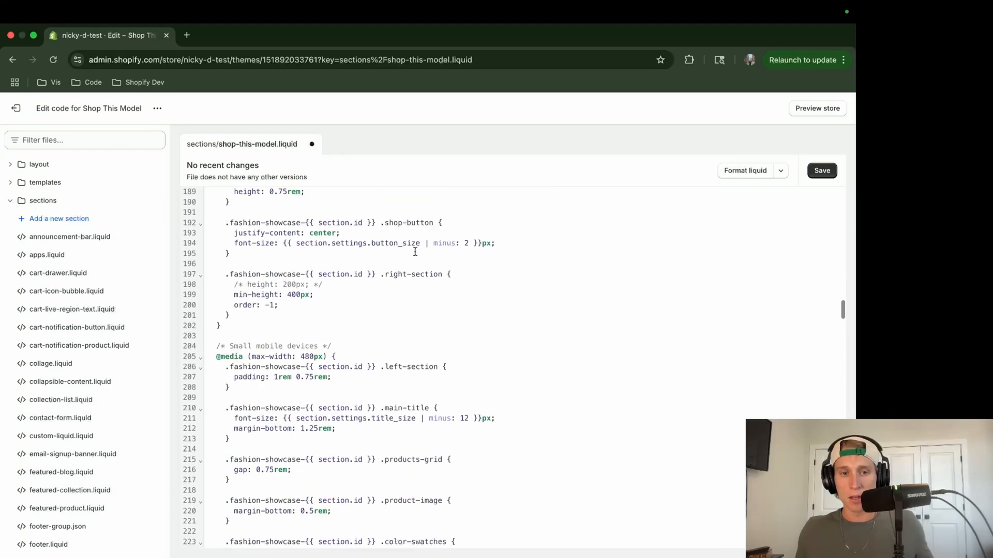
scroll(down, 3)
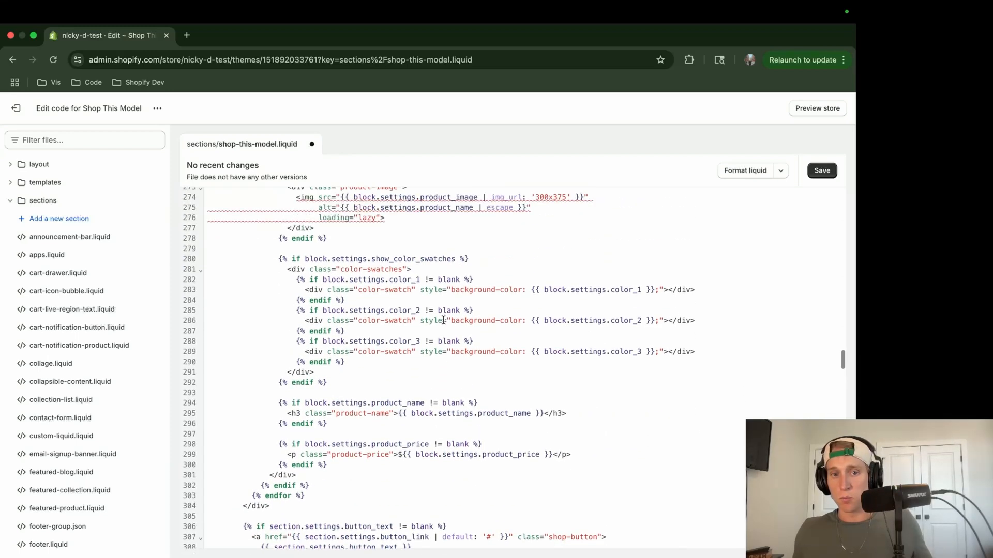
scroll(down, 3)
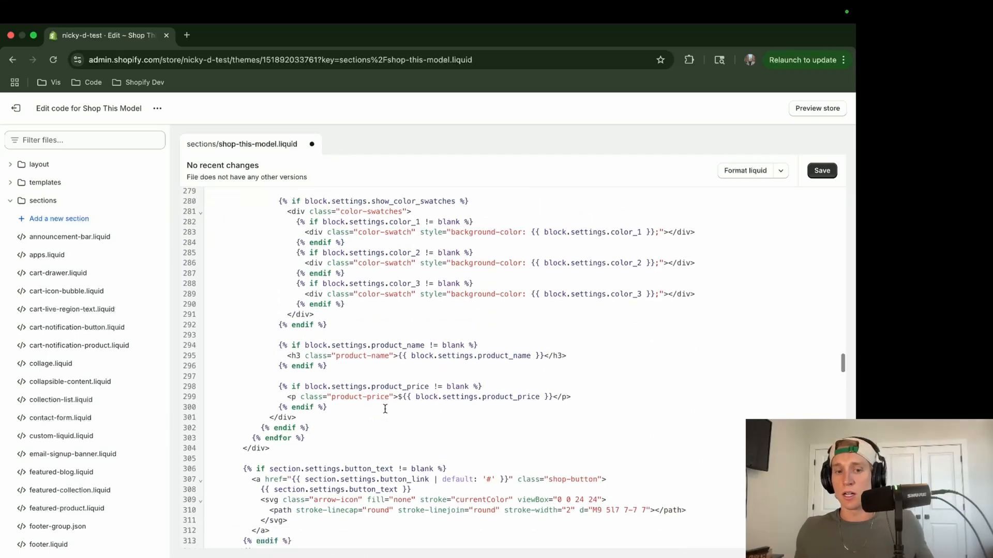
scroll(down, 3)
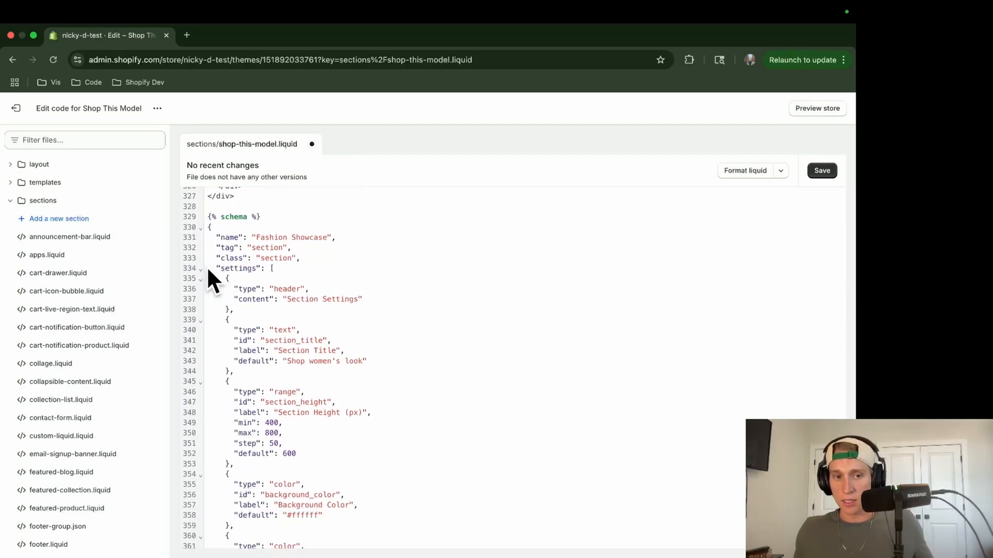
click(201, 268)
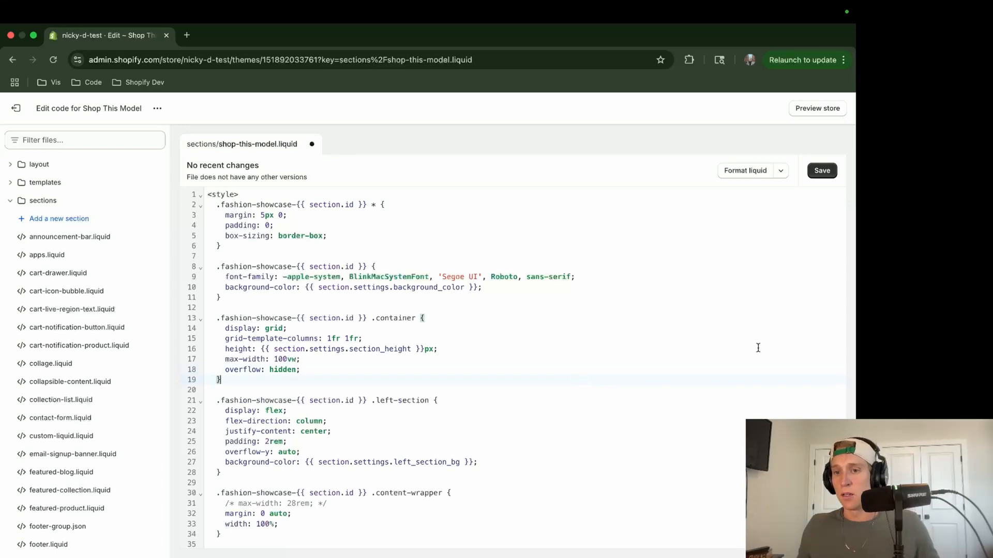
Step: Save the section file and open the Shop This Model theme in the customizer
click(821, 170)
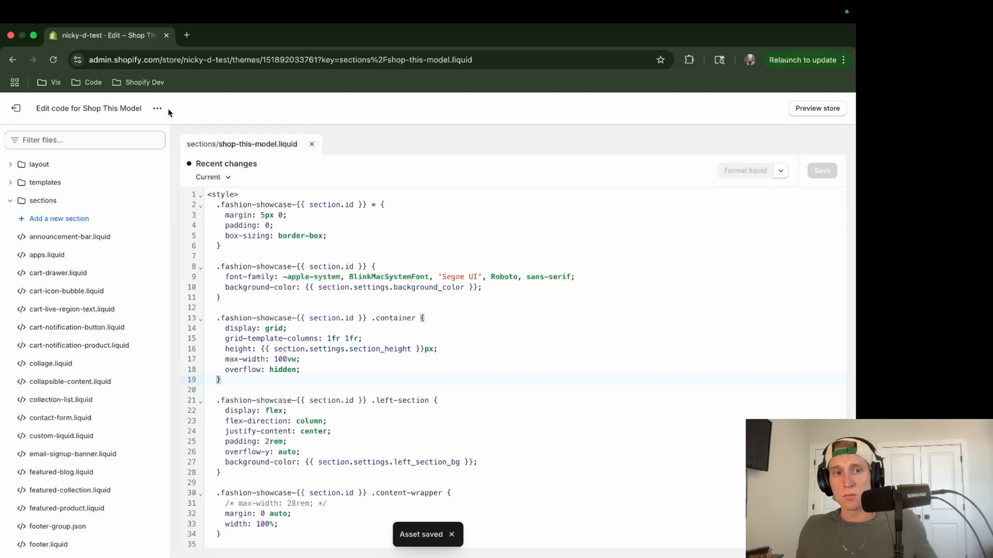
click(157, 109)
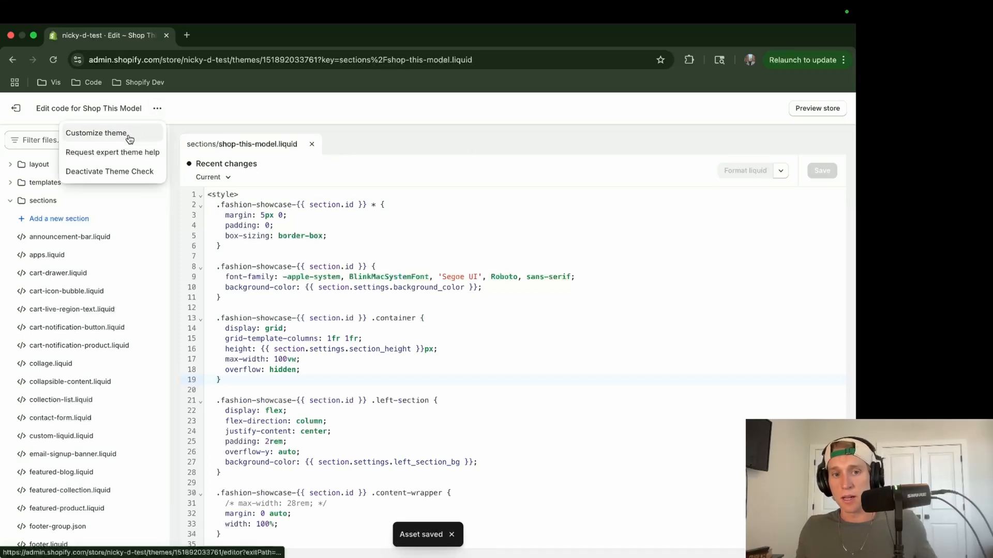
click(97, 133)
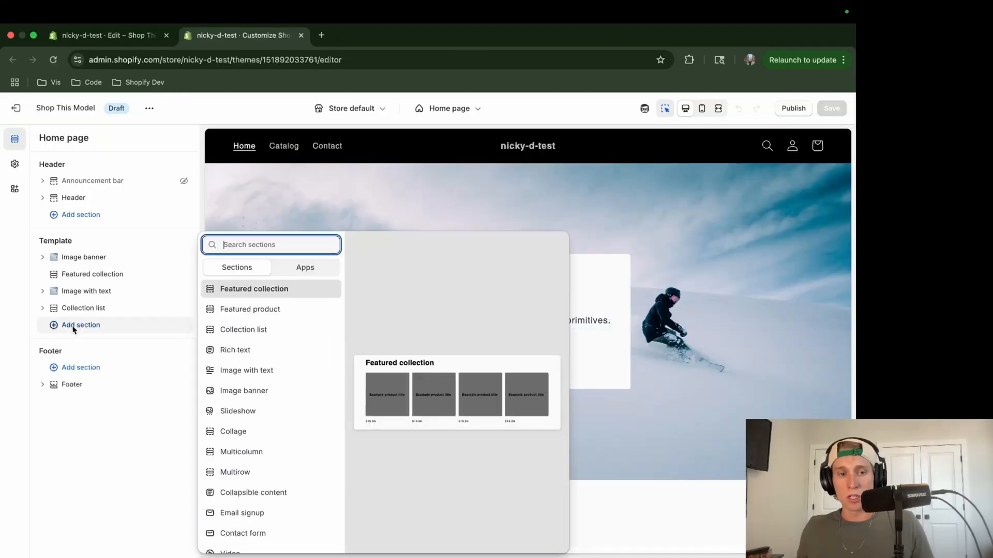
Step: Add the Fashion Showcase section to the home page and select its product block
text(fash)
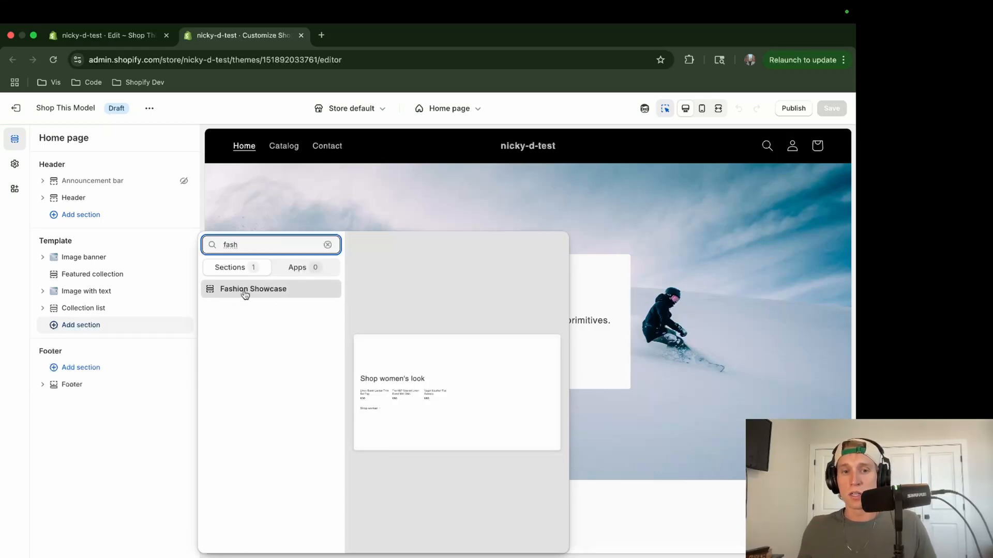
click(107, 35)
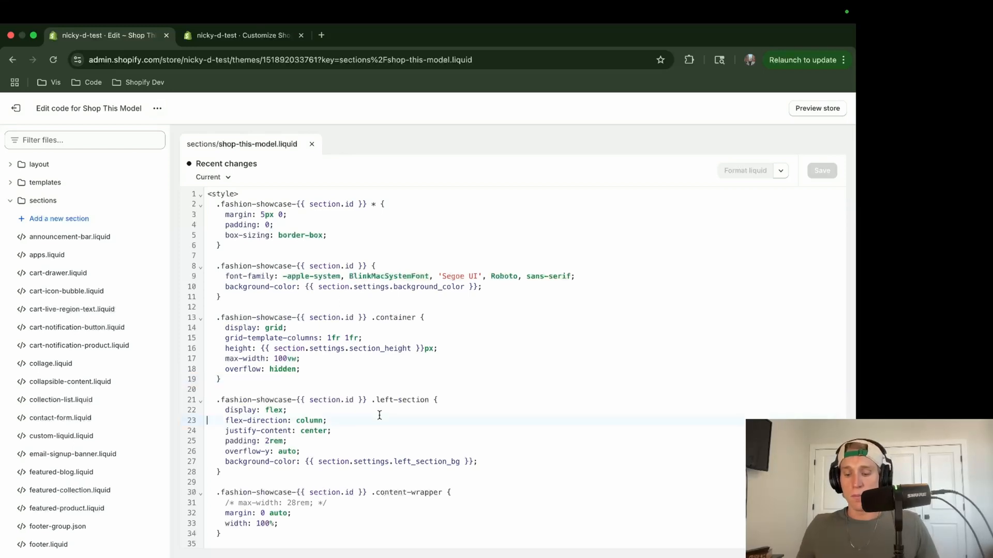
scroll(down, 3)
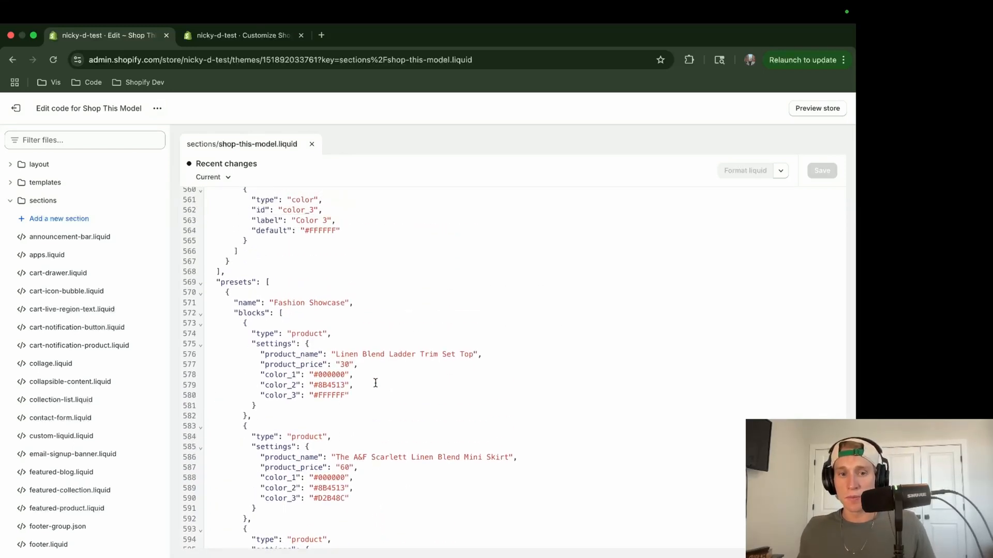
double_click(309, 303)
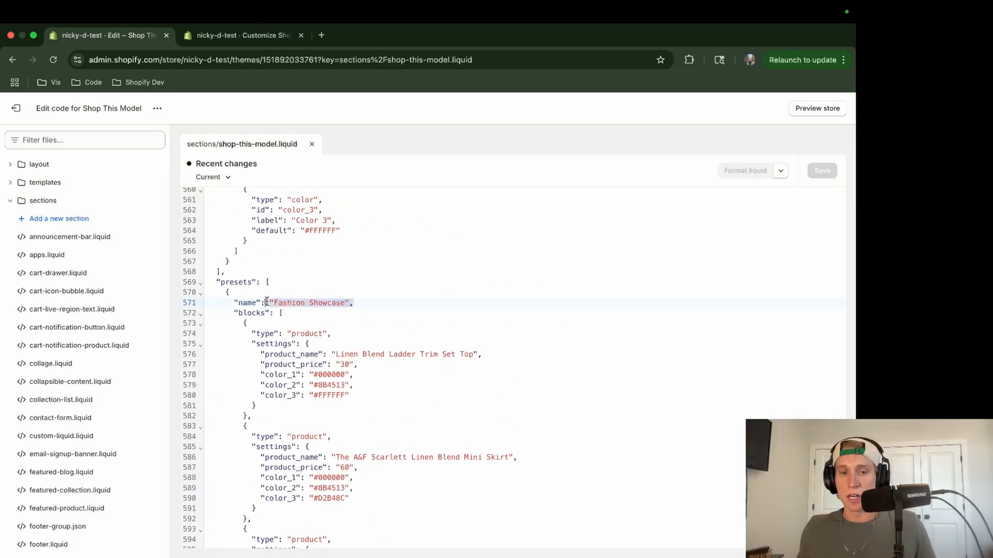
click(240, 34)
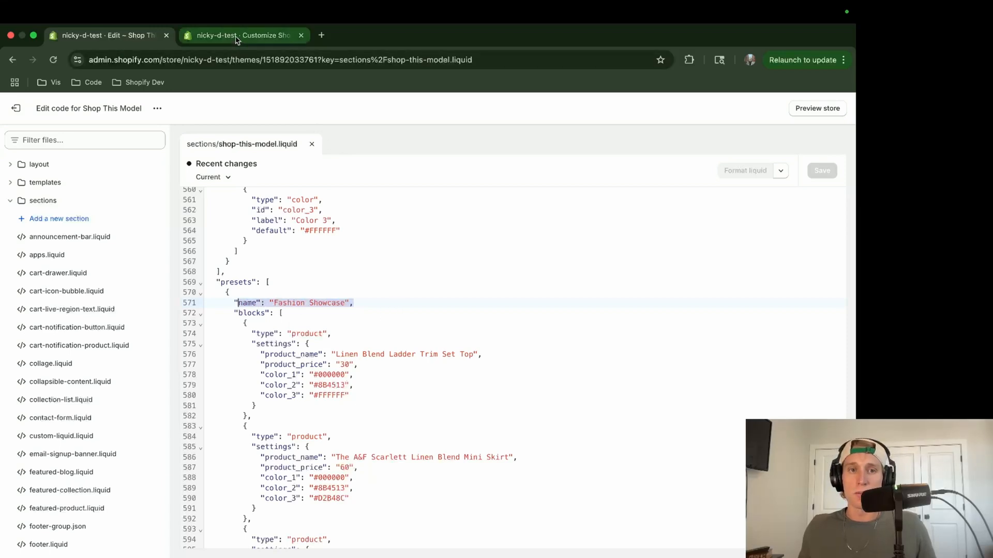
click(243, 35)
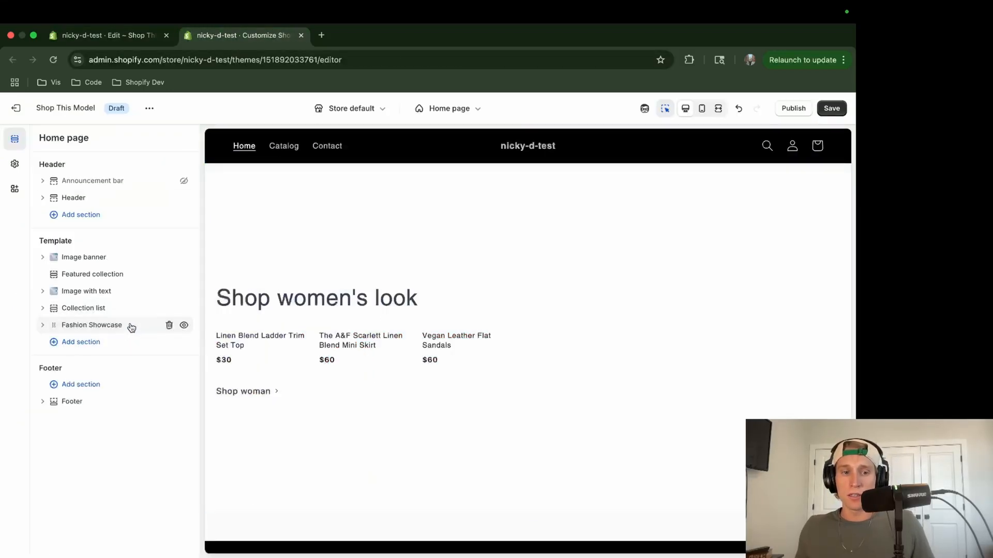
click(91, 325)
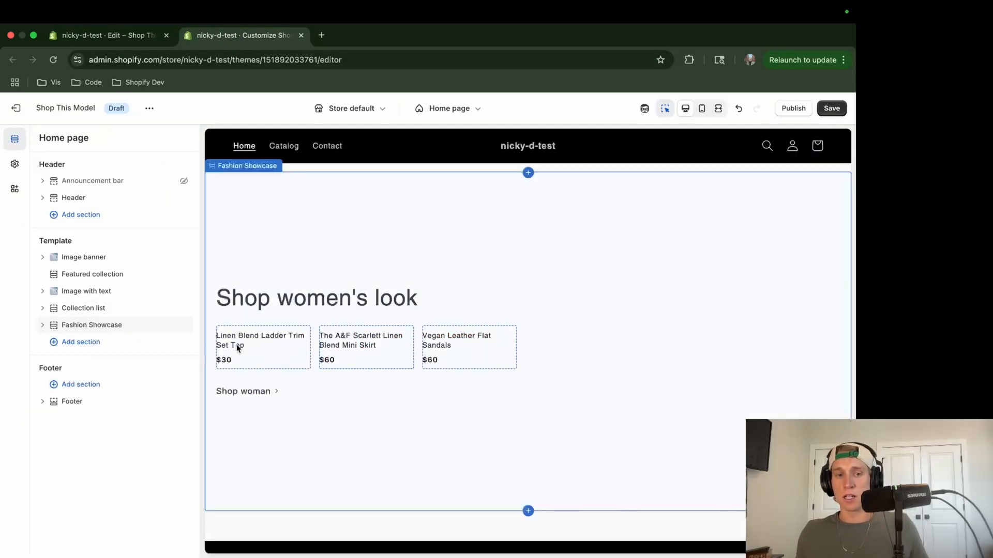
click(91, 324)
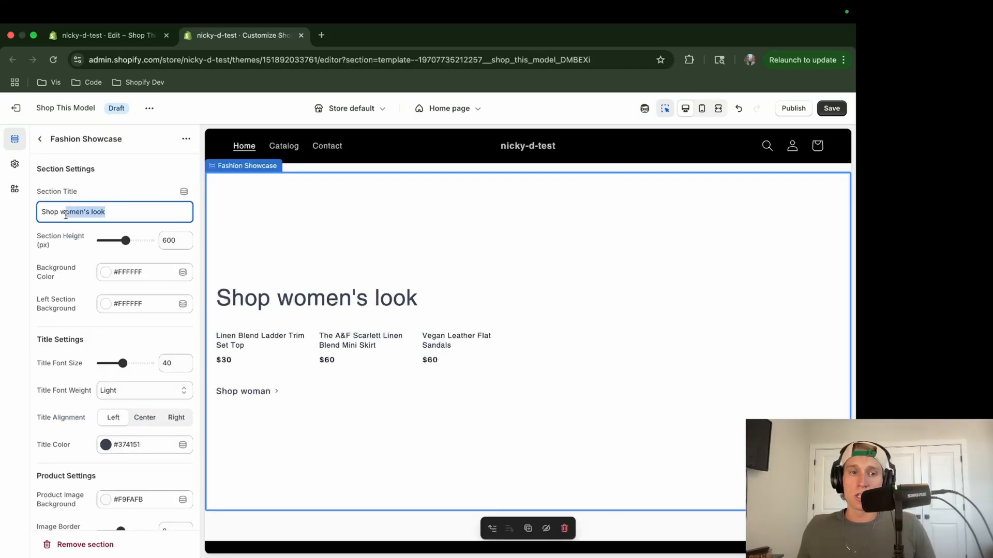
Step: Replace the section title 'Shop women's look' with 'Shop her look'
text(Shop j)
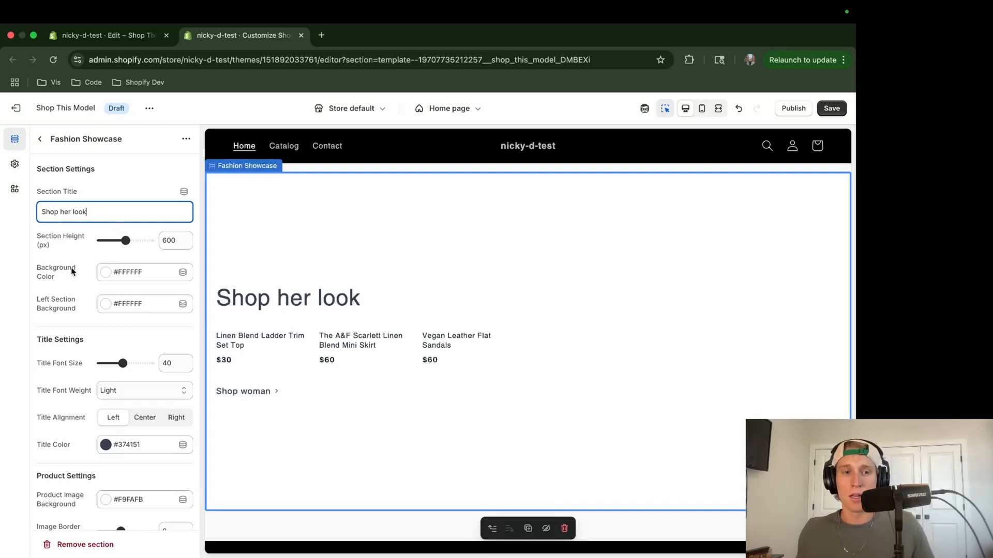
scroll(down, 3)
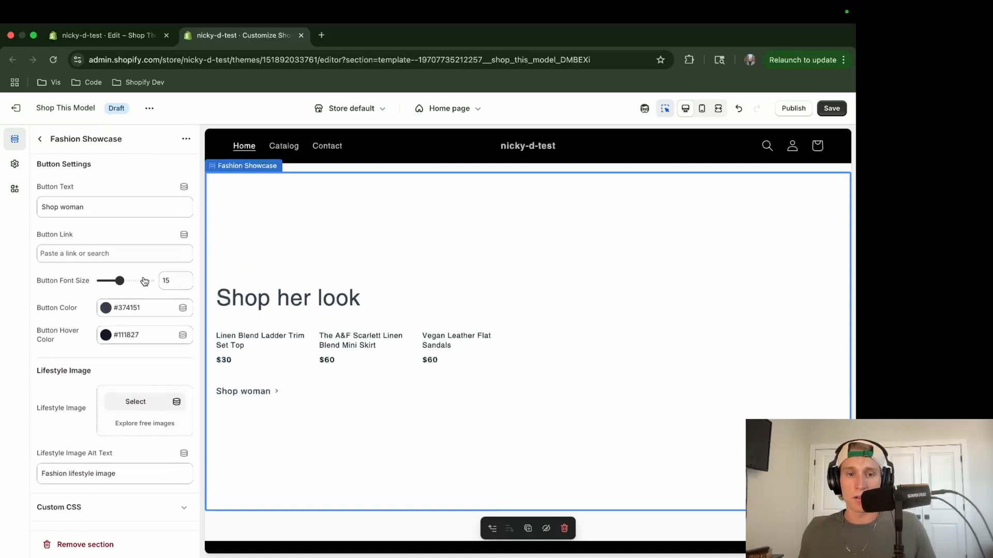
Step: Set button text to 'Shop', link it to the Hydrogen collection, and choose a lifestyle image
click(114, 206)
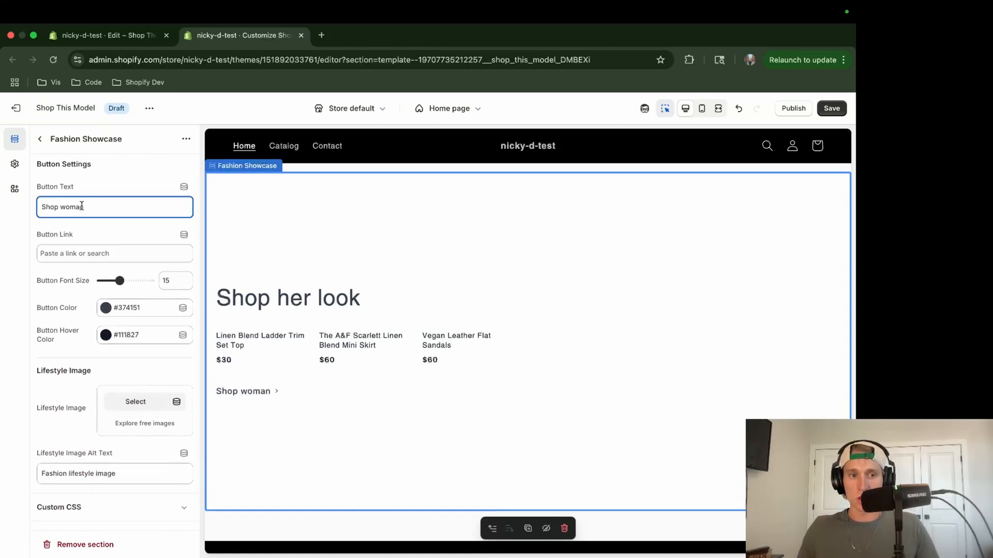
text(Shop)
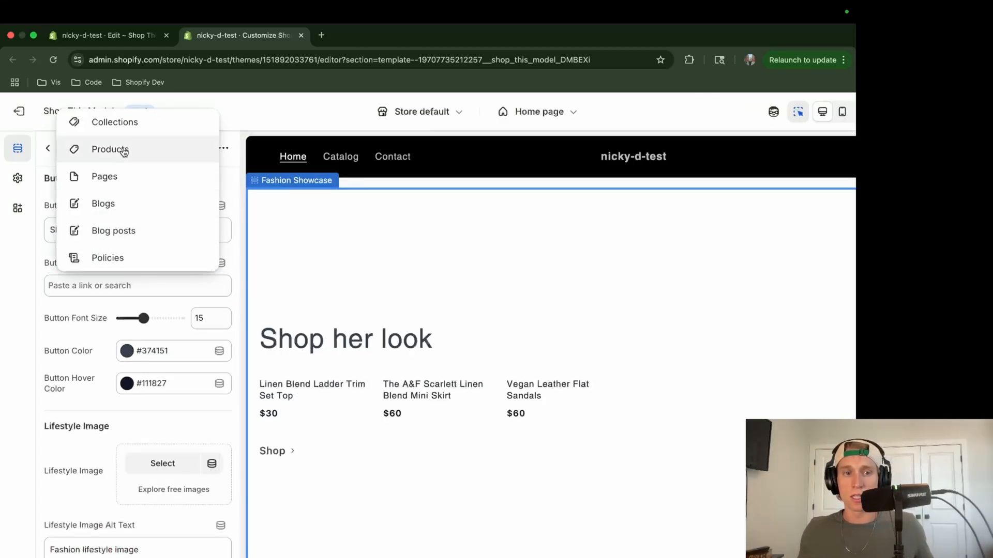
click(115, 122)
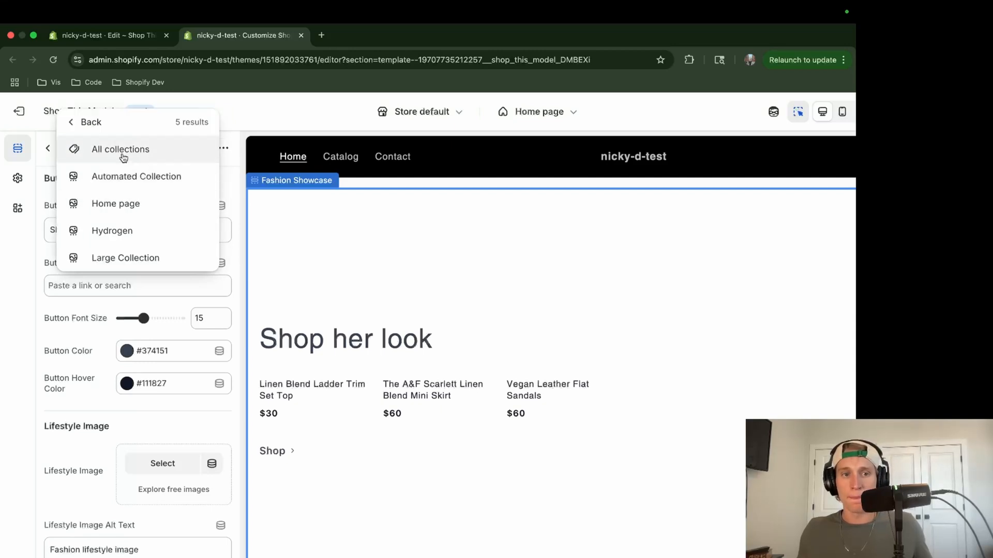
click(111, 230)
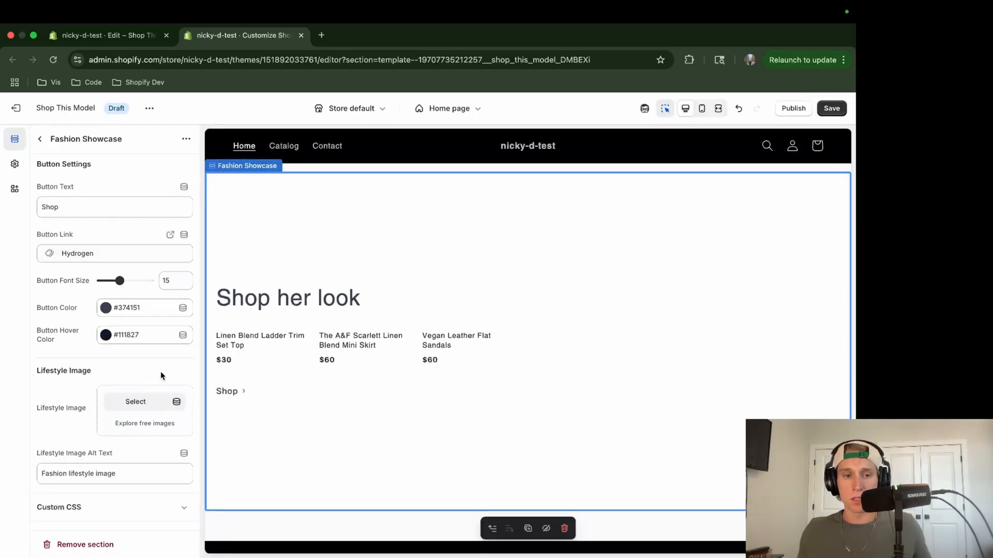
click(135, 401)
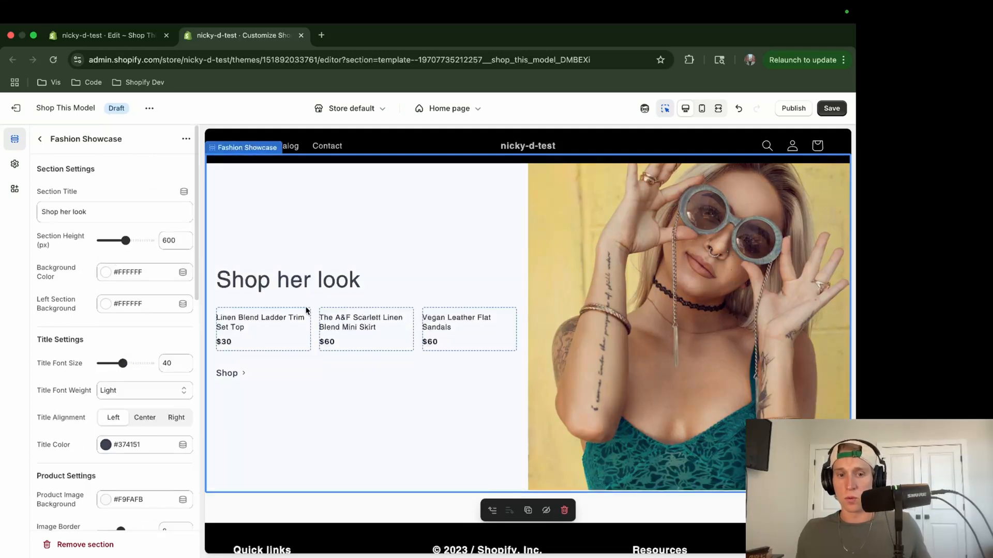
Step: Give the first product block a gold ring image, then open the second product block
click(39, 139)
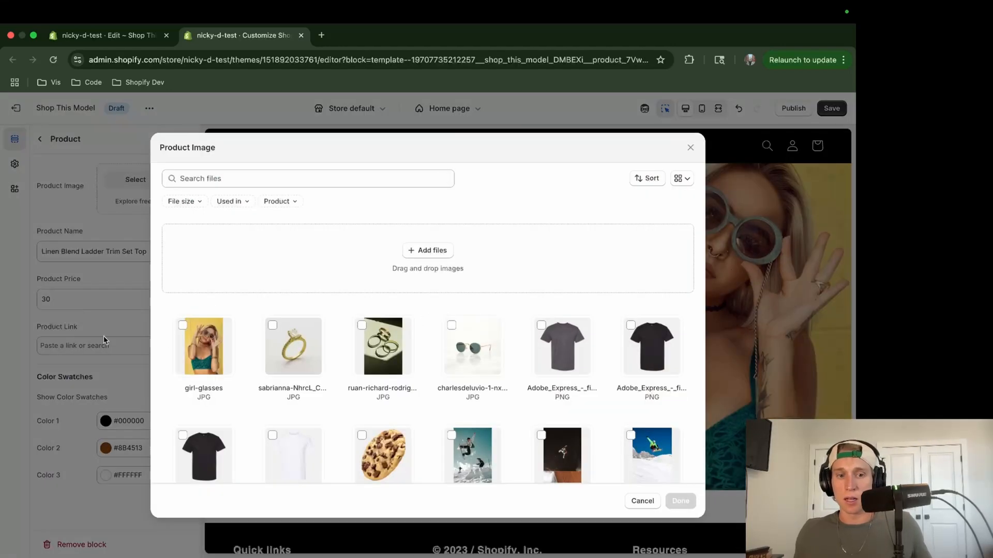
click(292, 346)
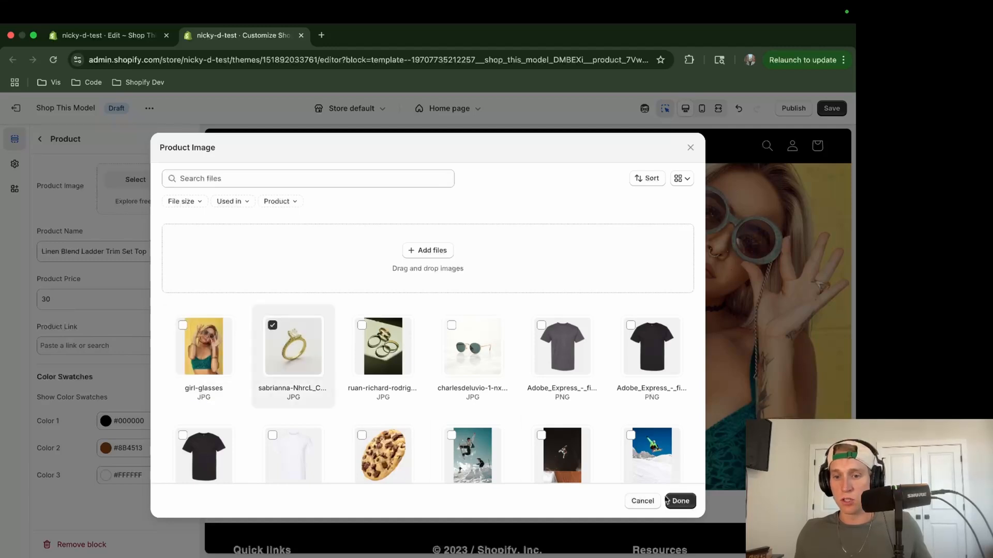
click(679, 501)
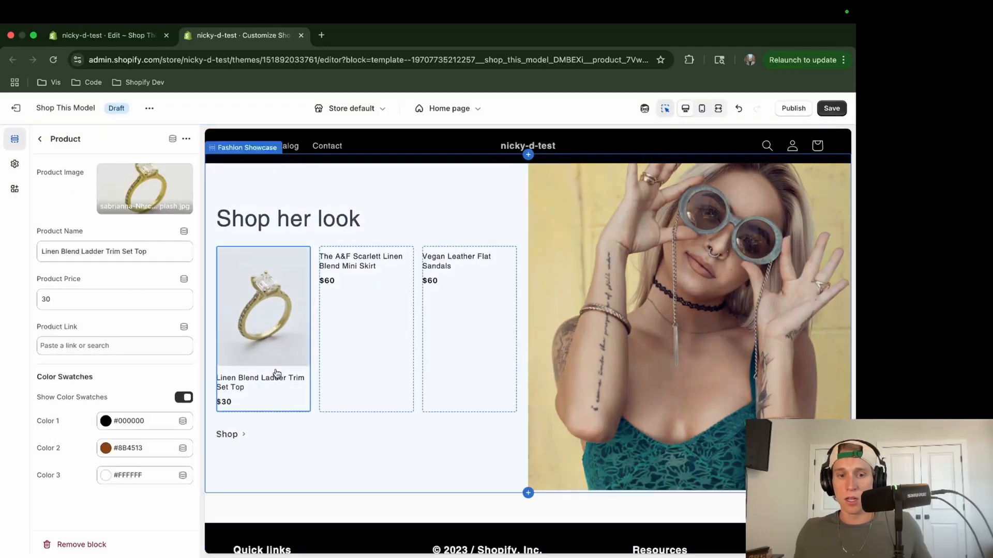
click(263, 307)
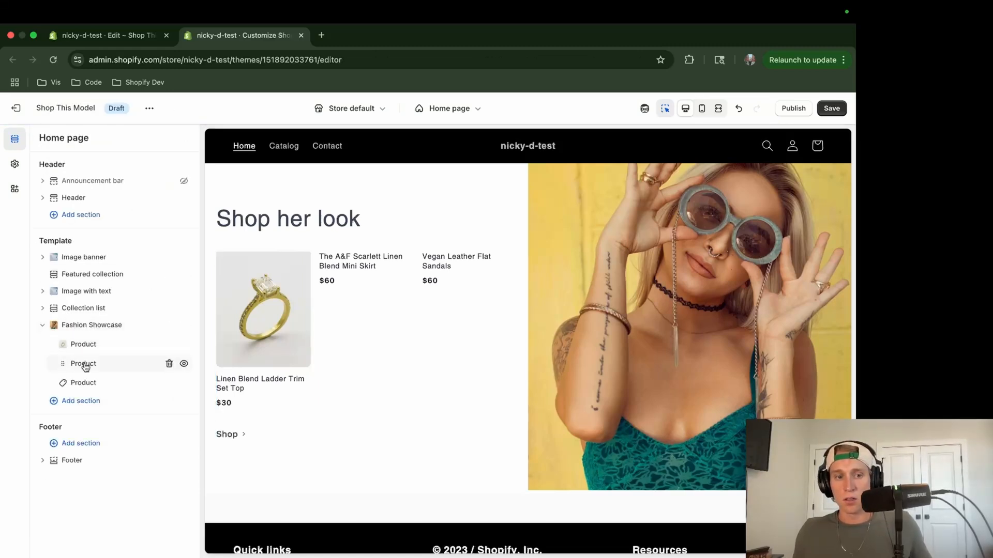
click(83, 364)
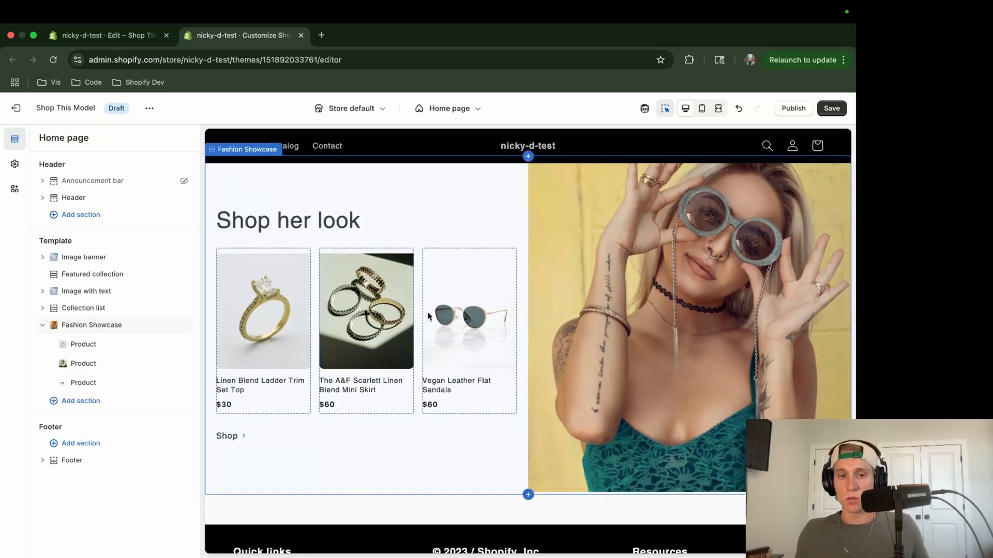
Step: Preview the storefront in a new tab and scroll to the Shop her look section
click(832, 108)
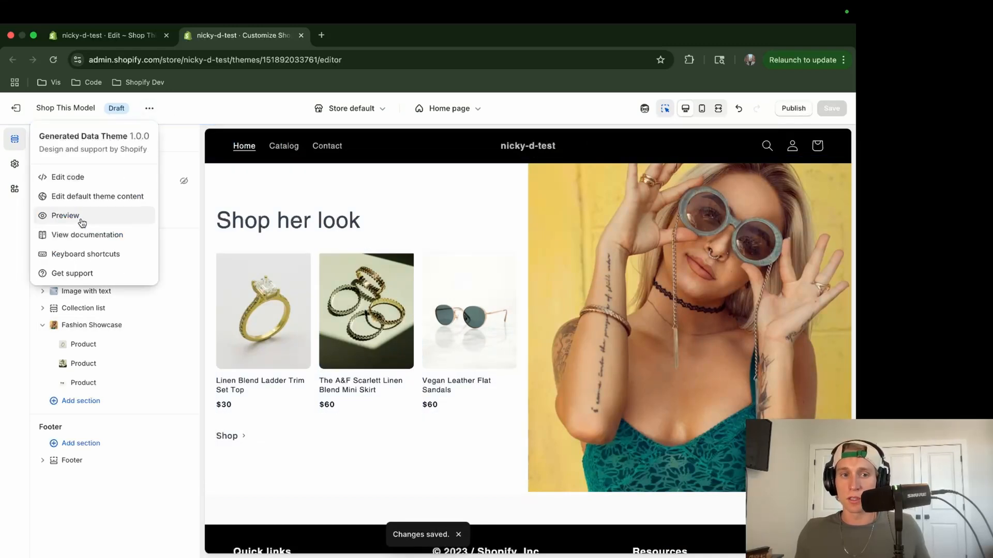
click(65, 215)
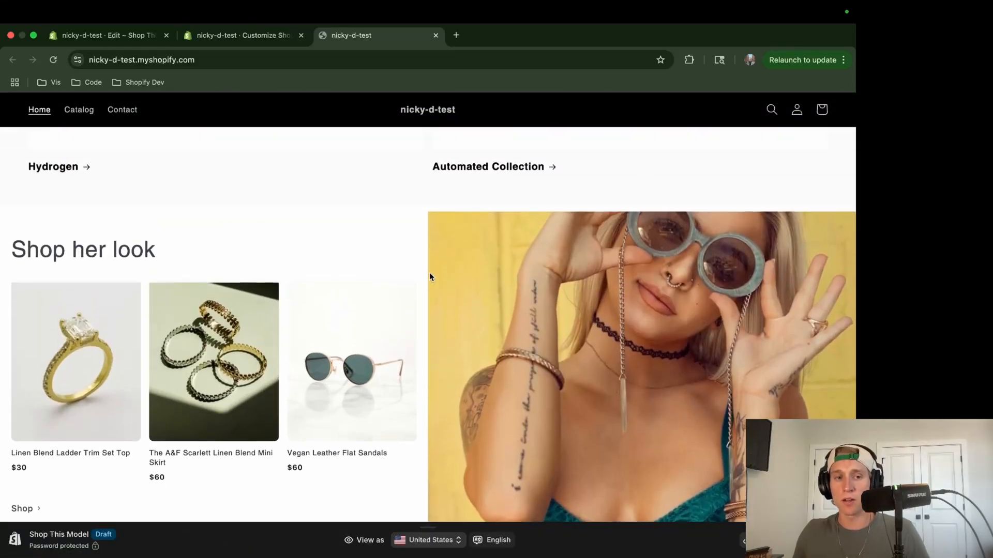
scroll(down, 3)
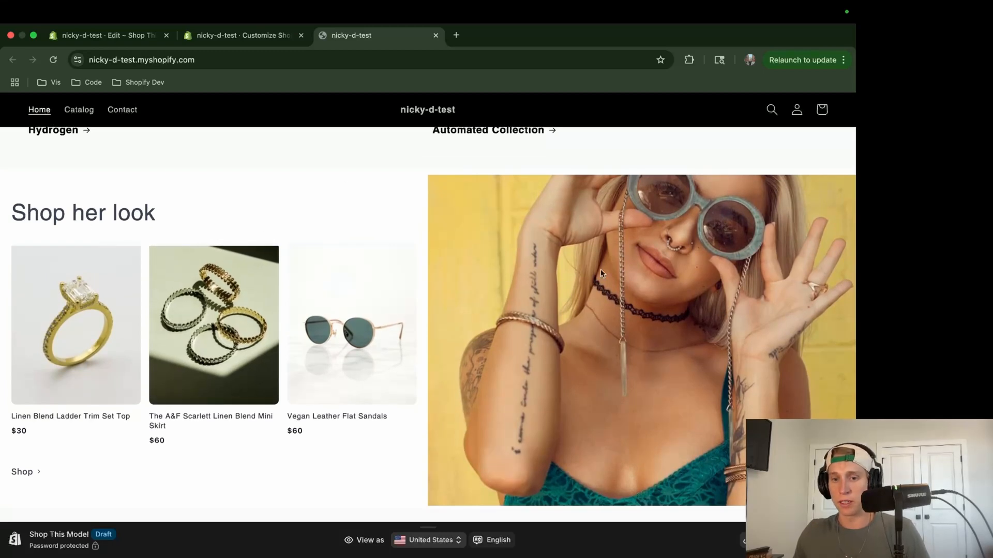
scroll(up, 3)
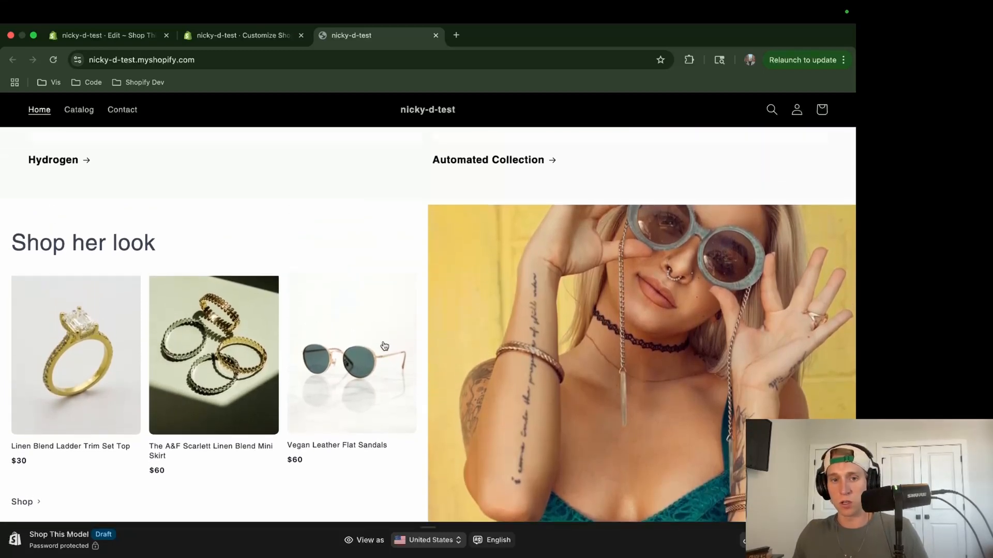
mouse_move(485, 263)
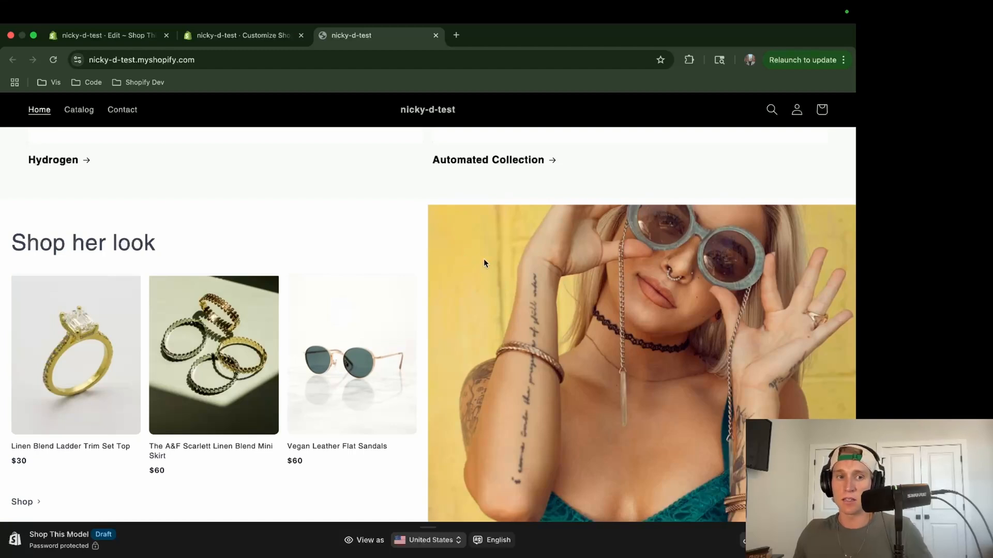
scroll(down, 3)
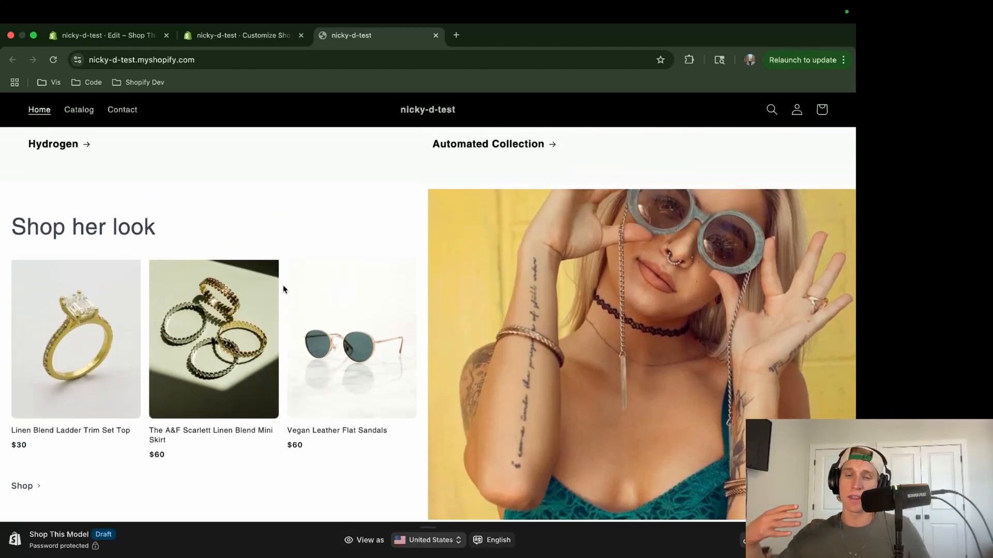
mouse_move(387, 313)
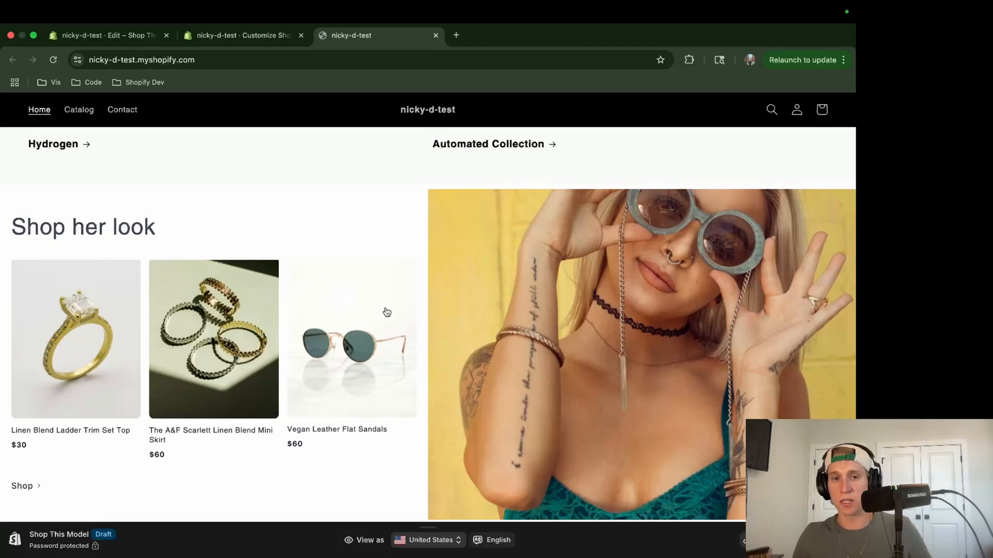
scroll(down, 3)
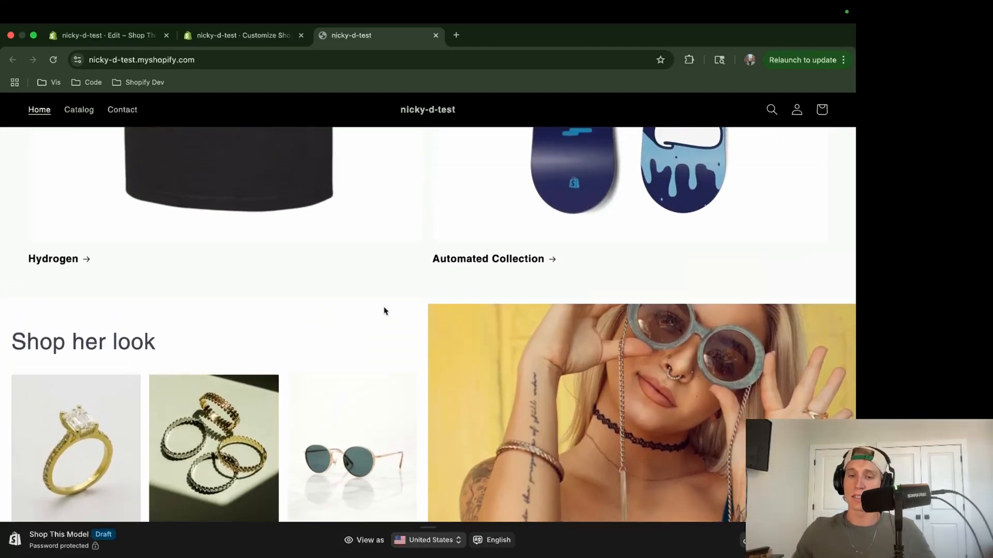
Step: Inspect the storefront page with Chrome DevTools
right_click(383, 310)
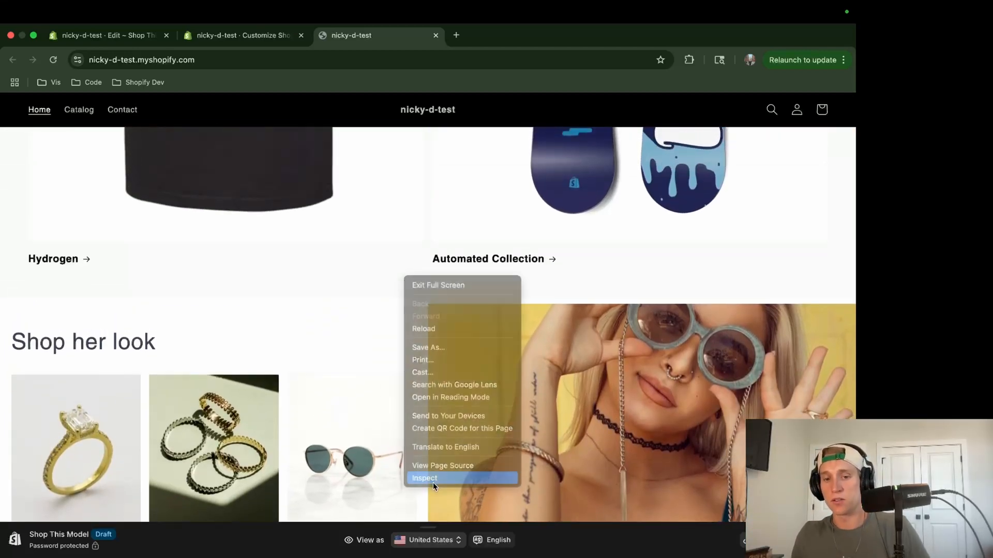
click(424, 478)
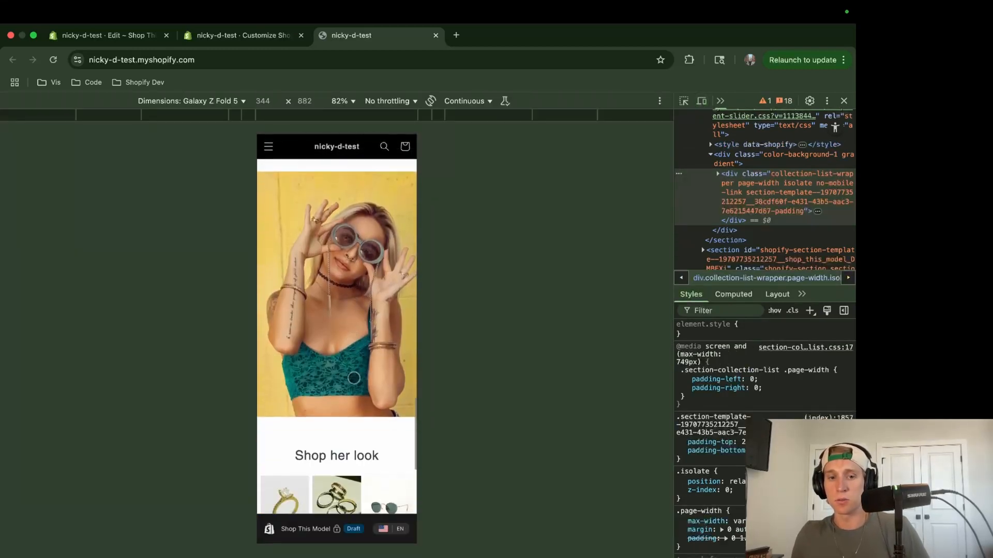
scroll(down, 3)
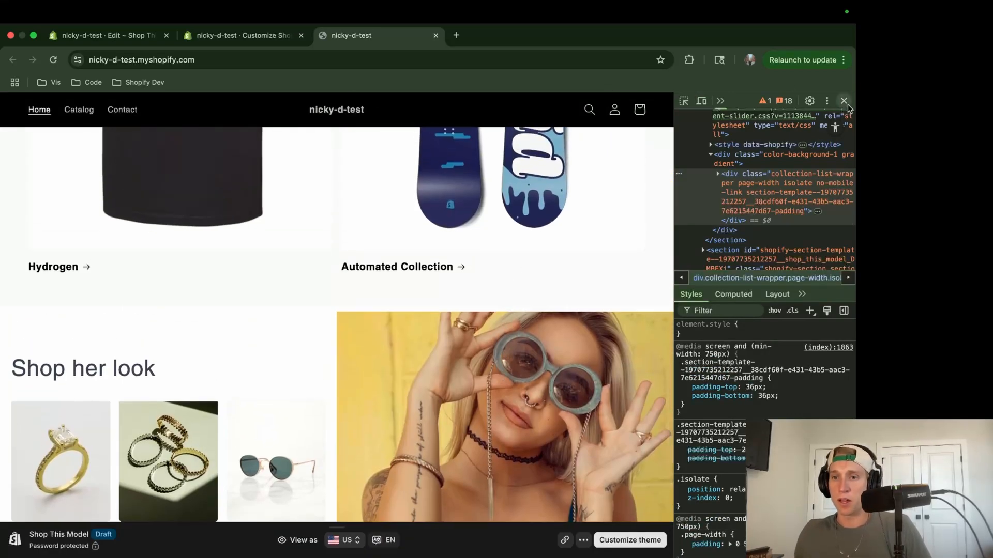
Step: In the theme editor, open Fashion Showcase and the first product block, linked to Plain T
click(242, 34)
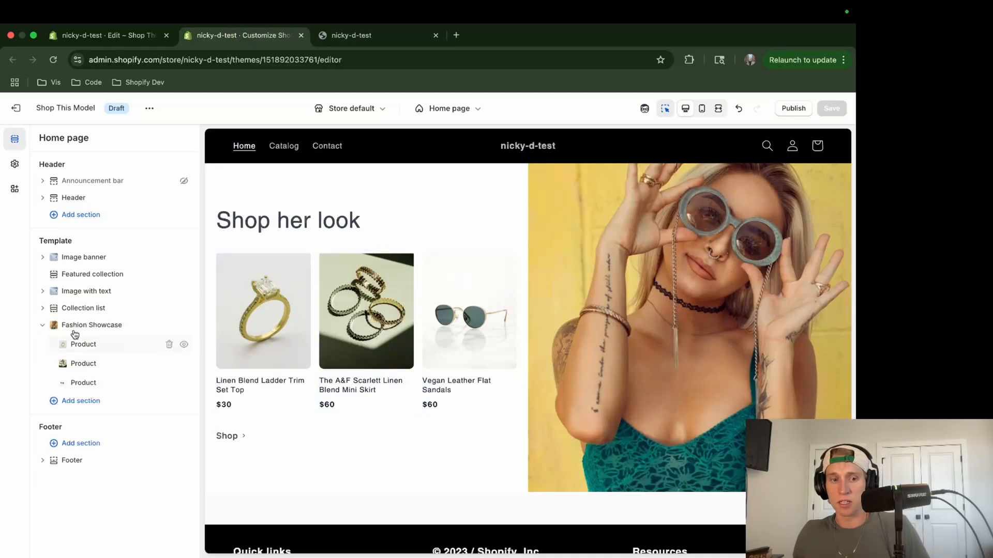
click(91, 325)
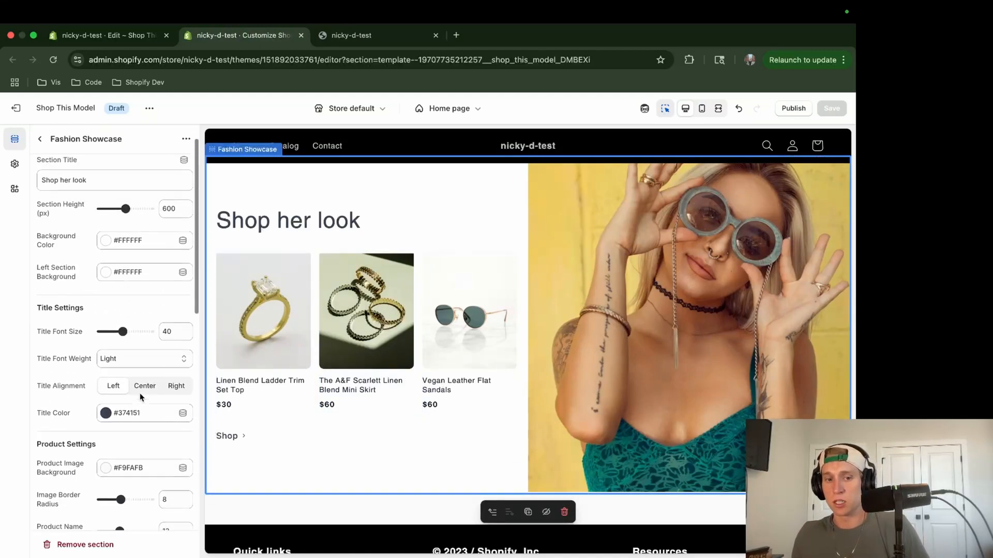
click(366, 310)
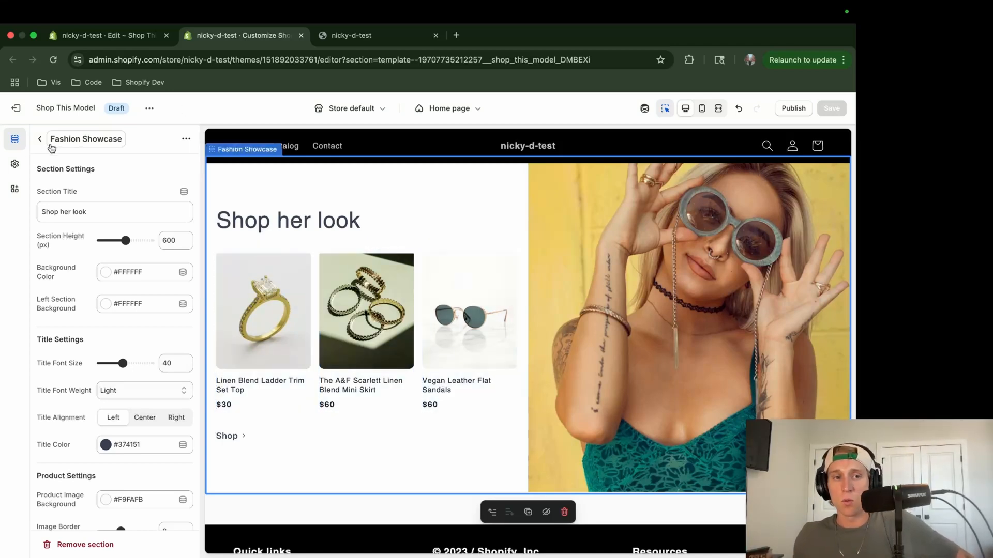
click(262, 310)
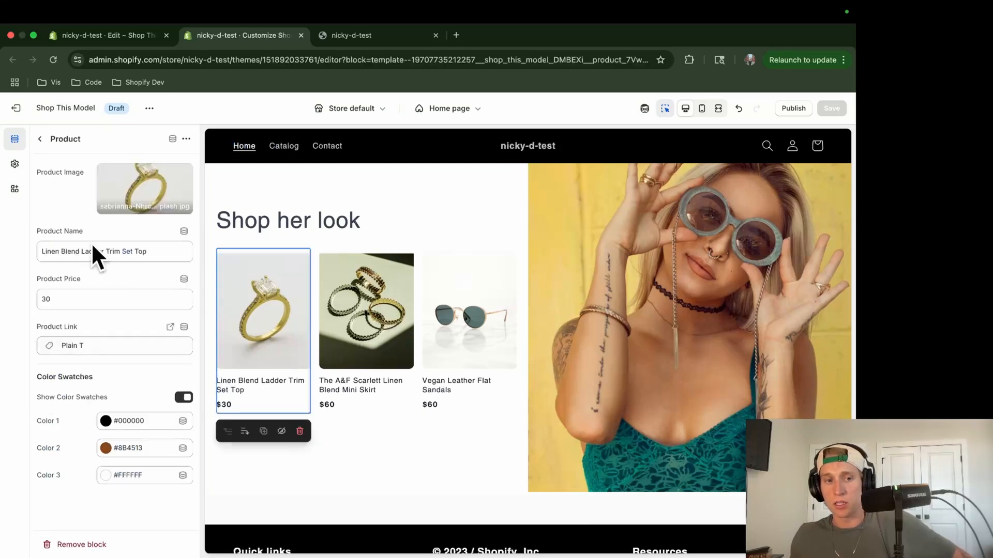